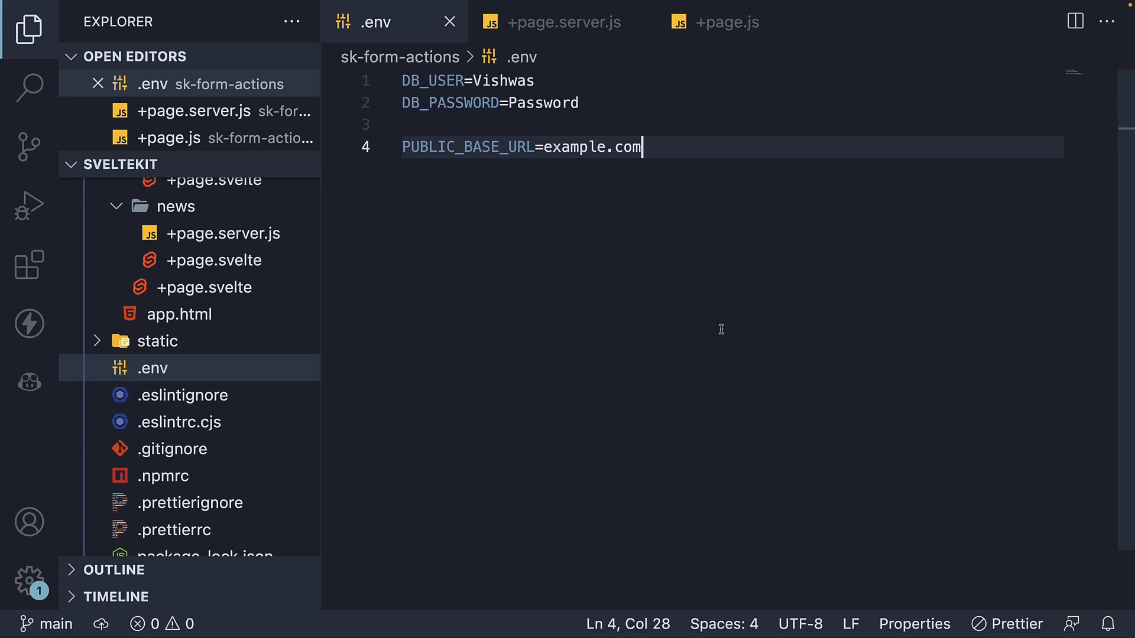
mouse_move(556, 345)
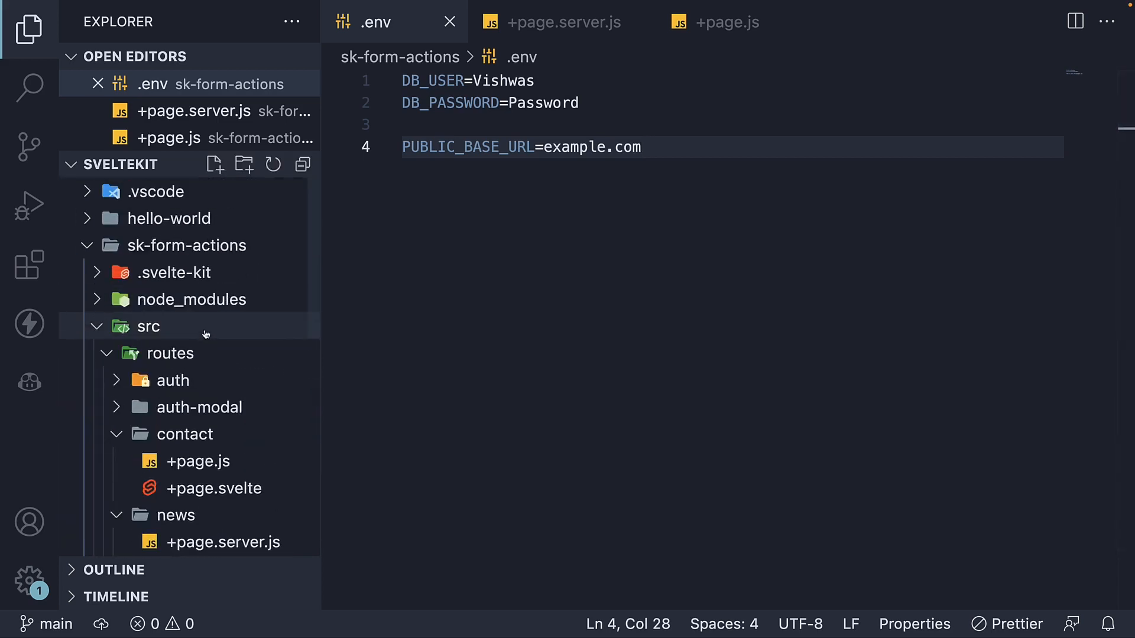
Step: Create a server folder inside src/lib and start a new file within it
left_click(243, 164)
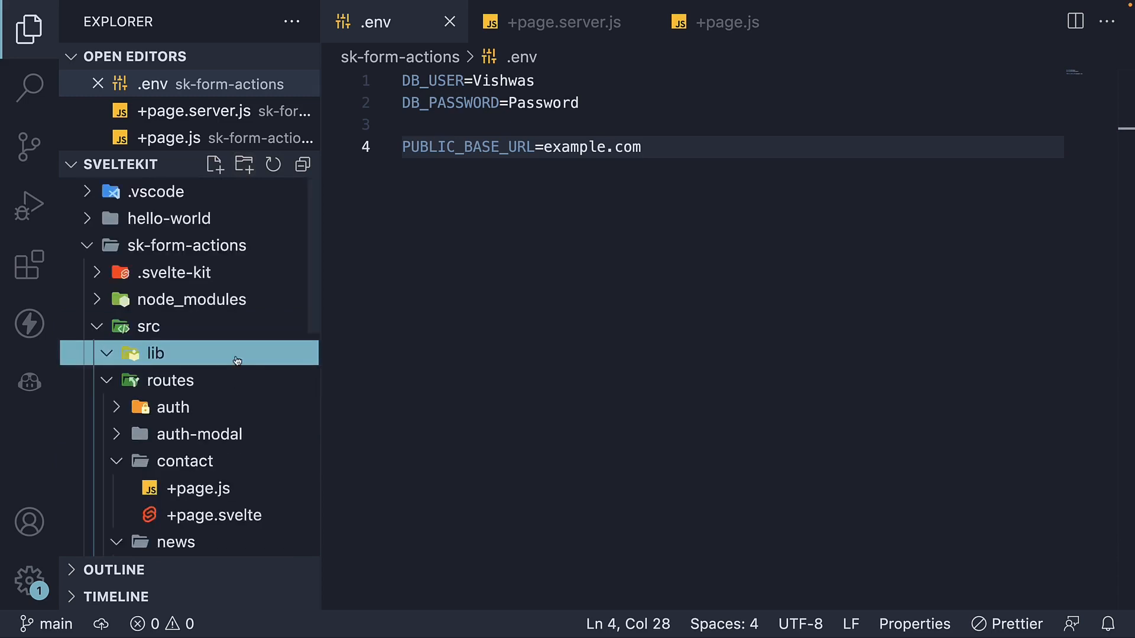
mouse_move(244, 165)
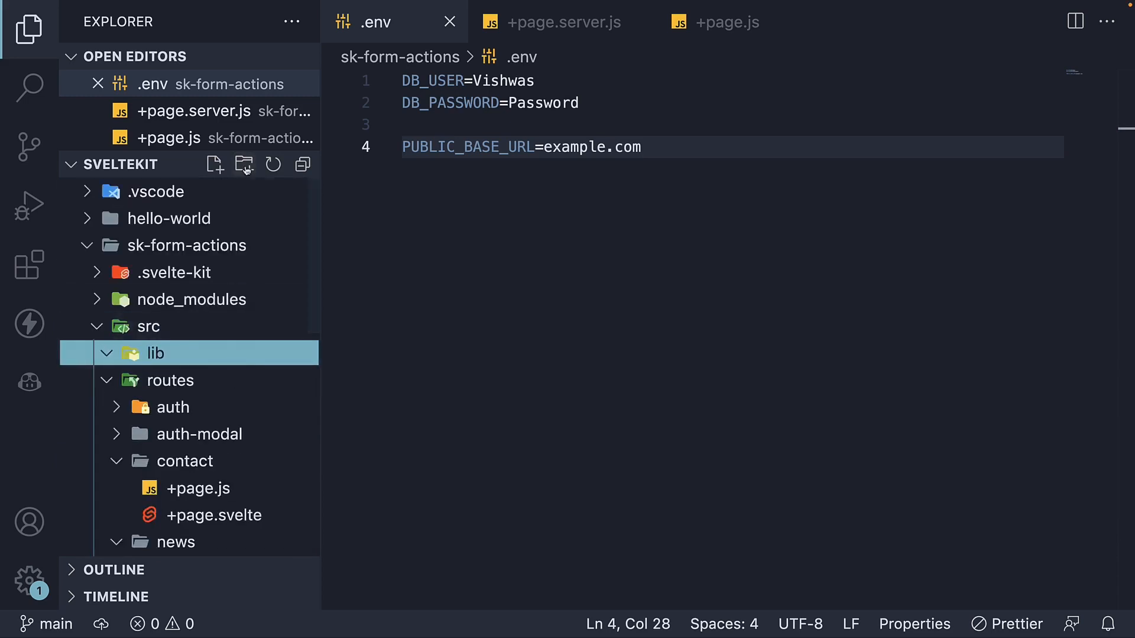
left_click(243, 165)
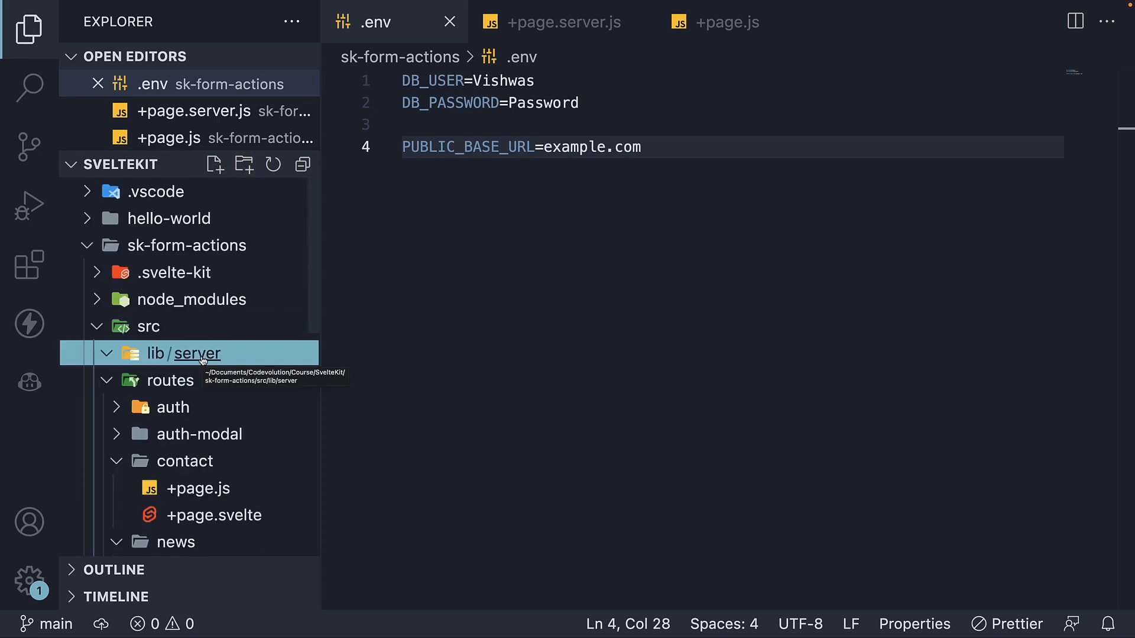
left_click(105, 354)
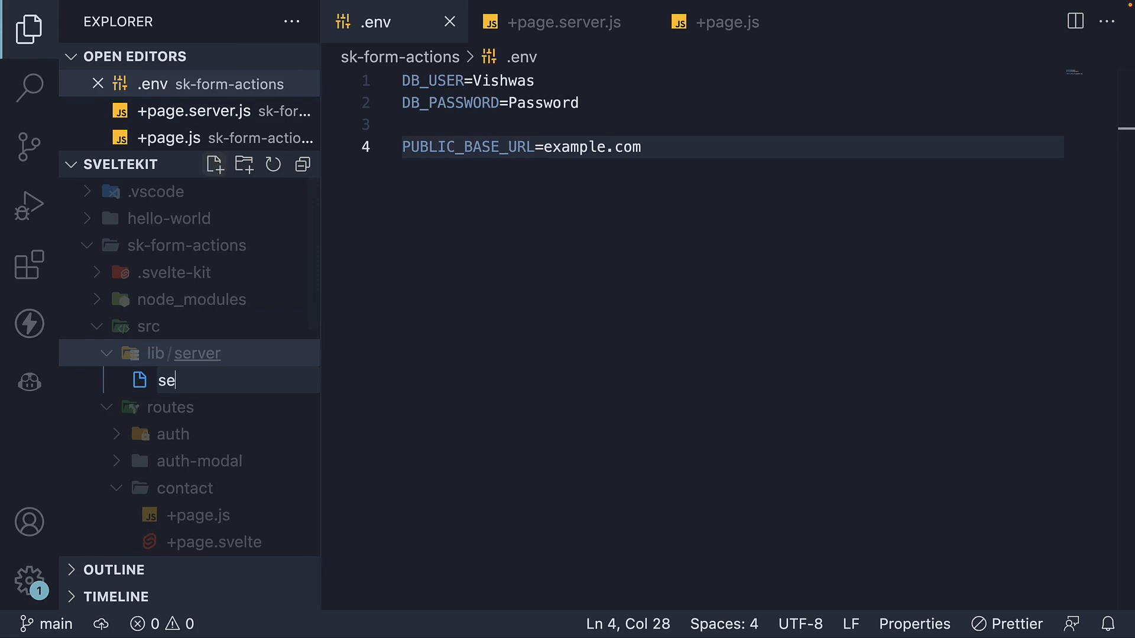
key("Enter")
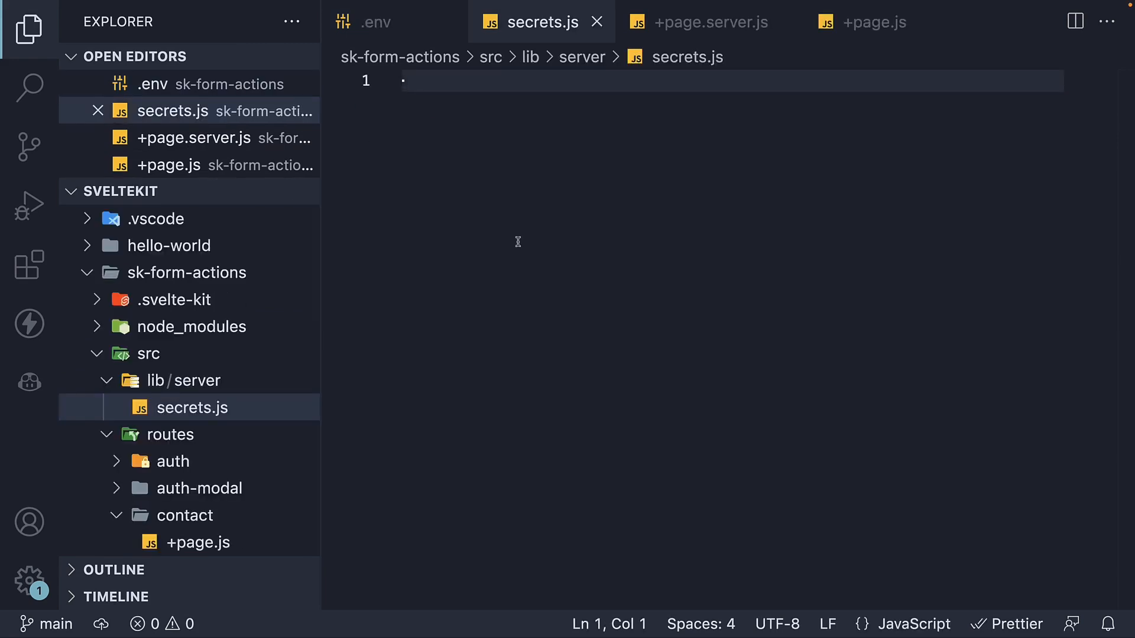
type("export const")
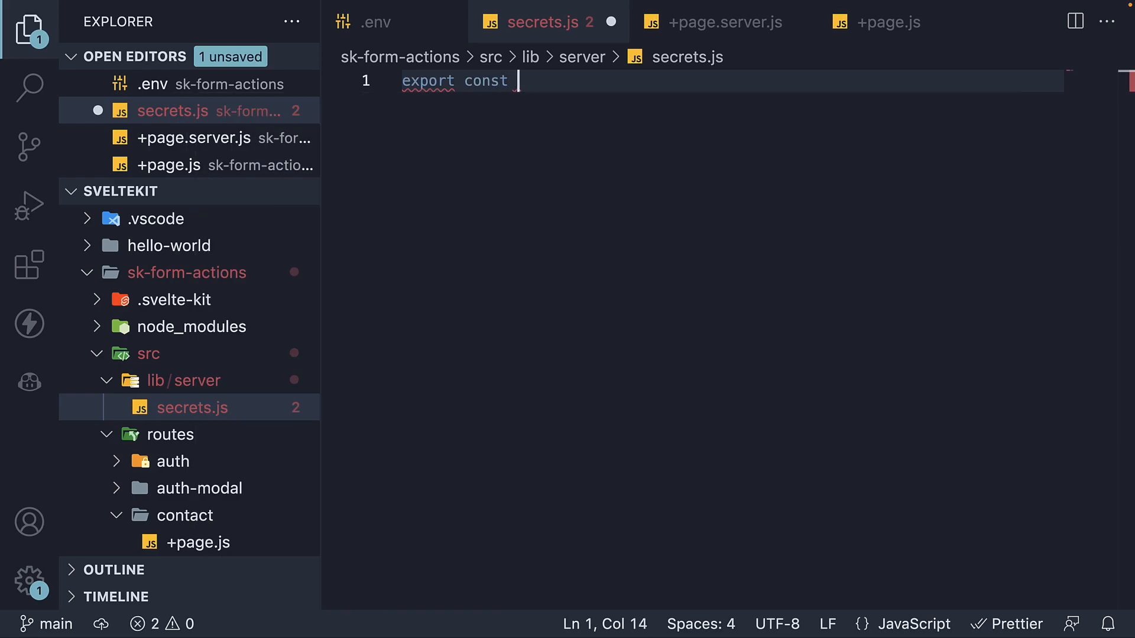
type("secretKey")
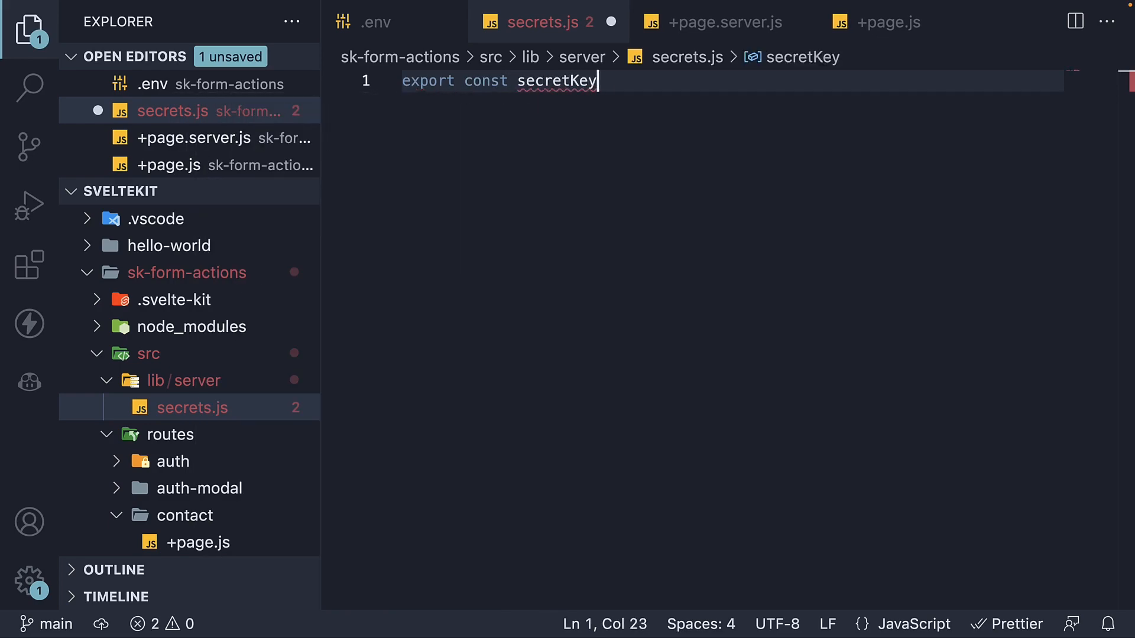
type("= 'secre'")
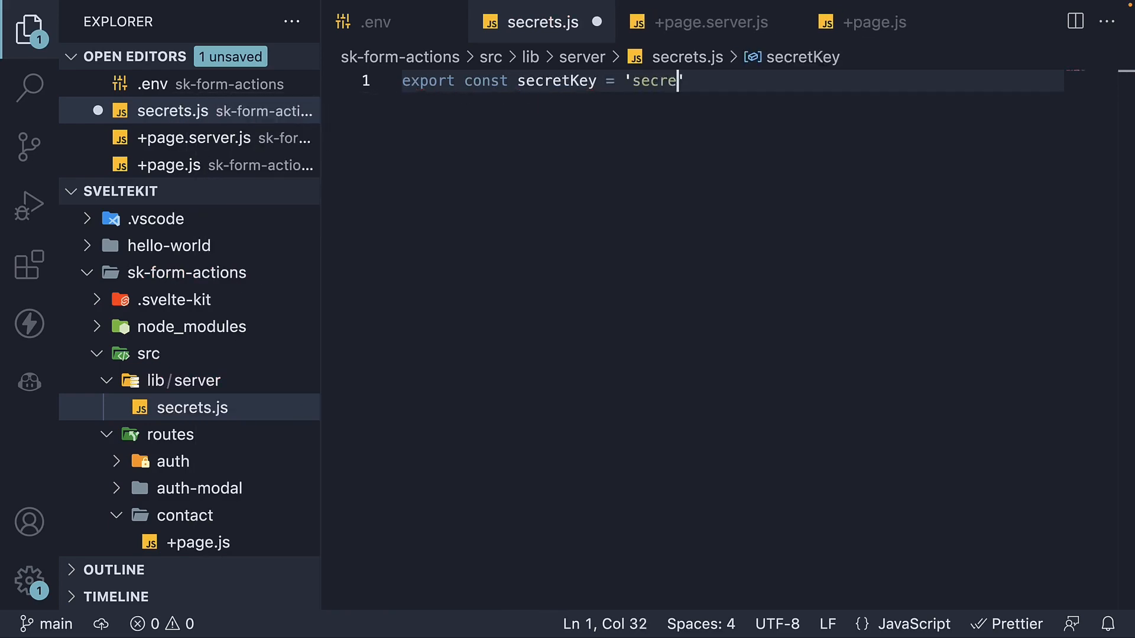
type("t-key'")
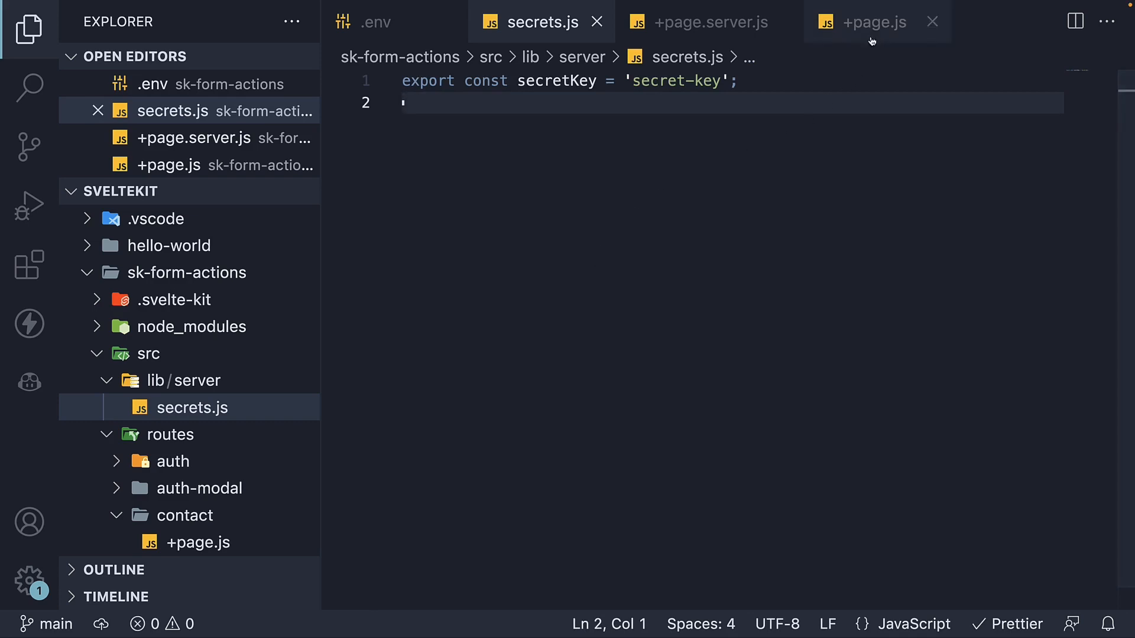
Step: In contact/+page.js, import secretKey via IntelliSense from $lib/server/secrets
left_click(872, 21)
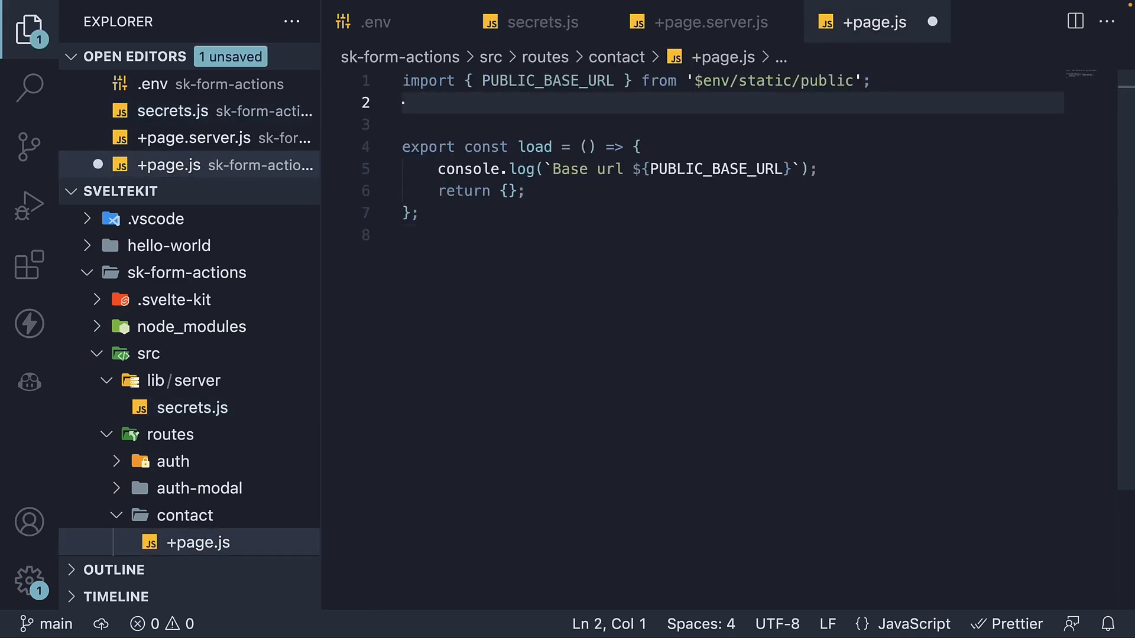
type("import {}")
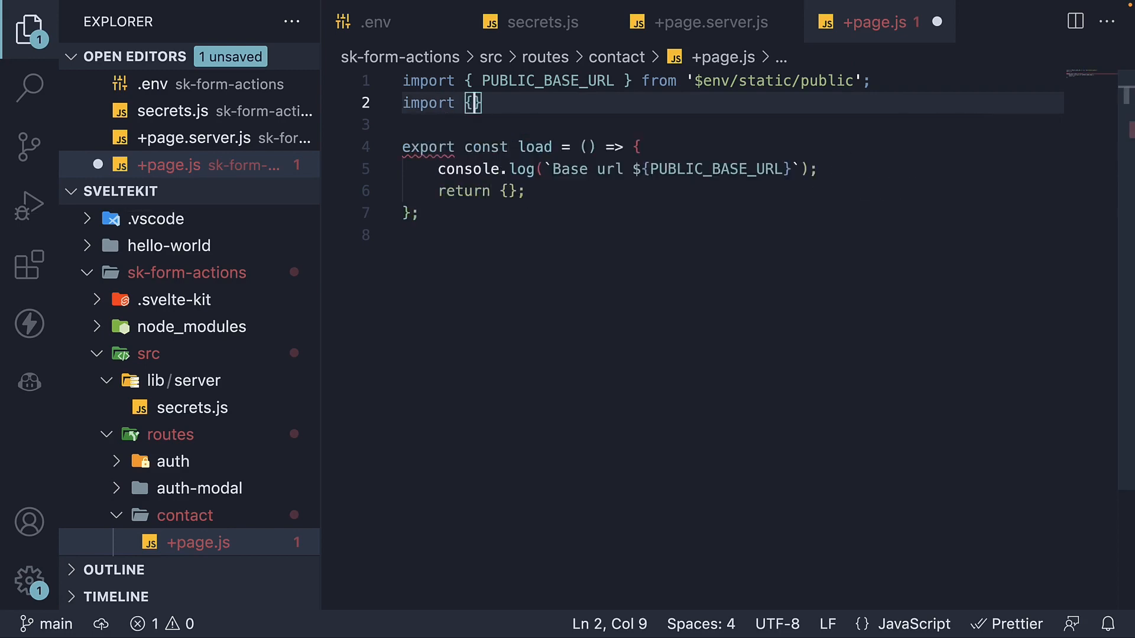
type("sec")
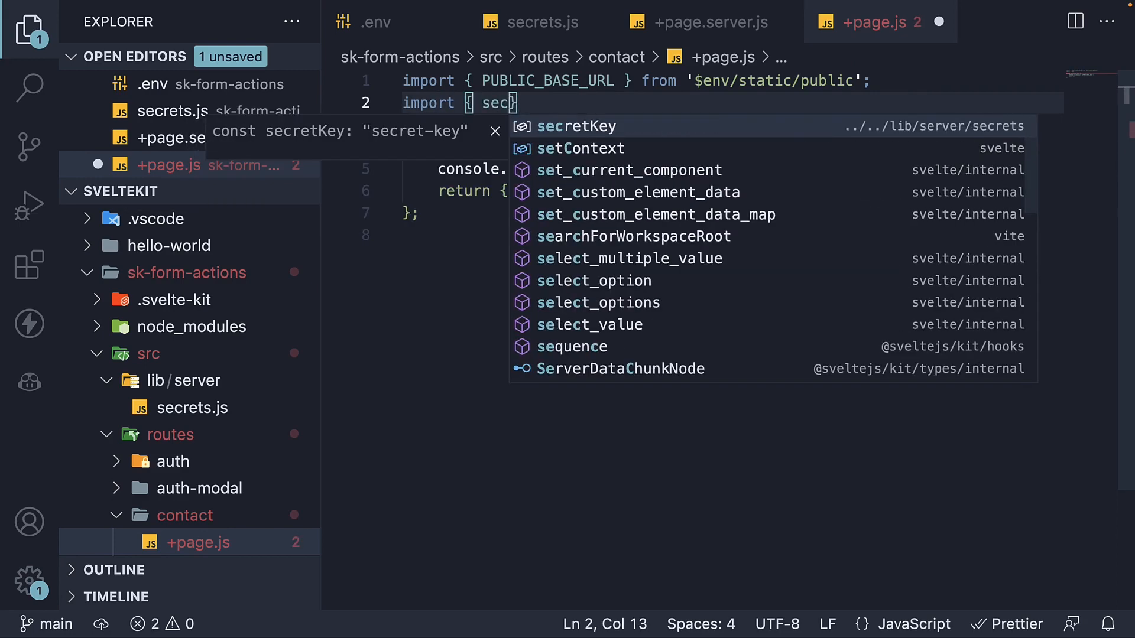
left_click(574, 126)
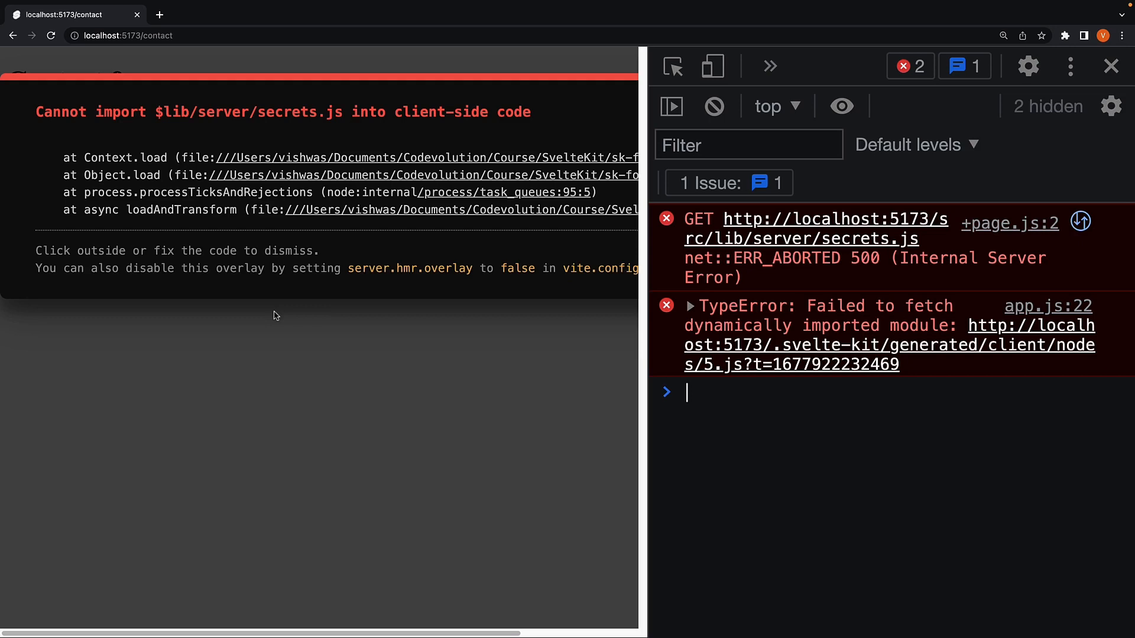
mouse_move(193, 127)
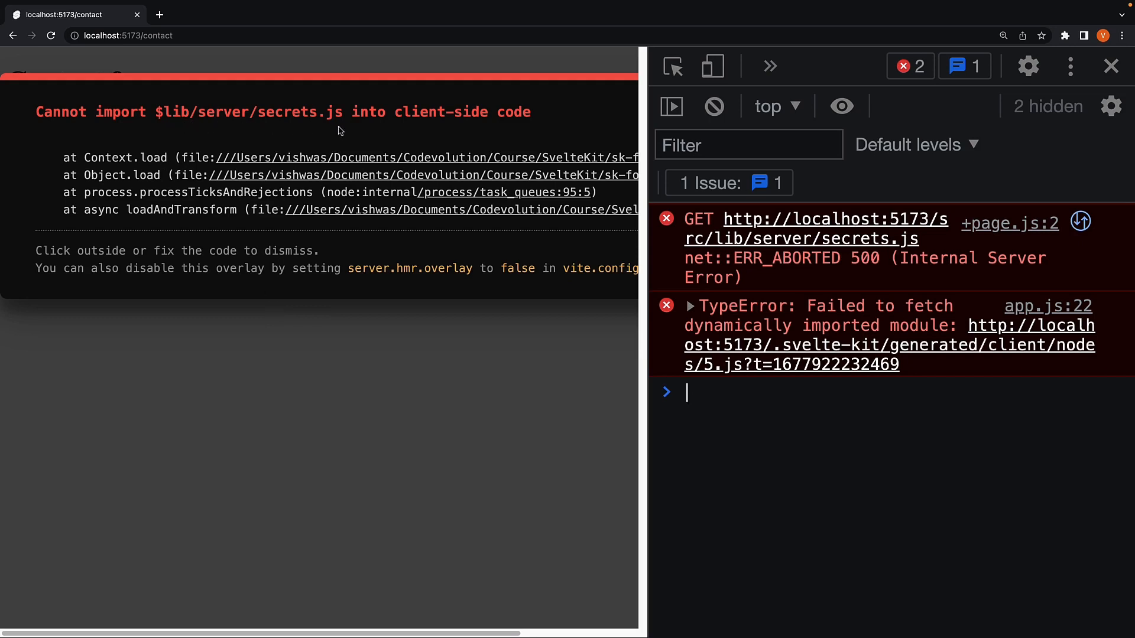
mouse_move(552, 128)
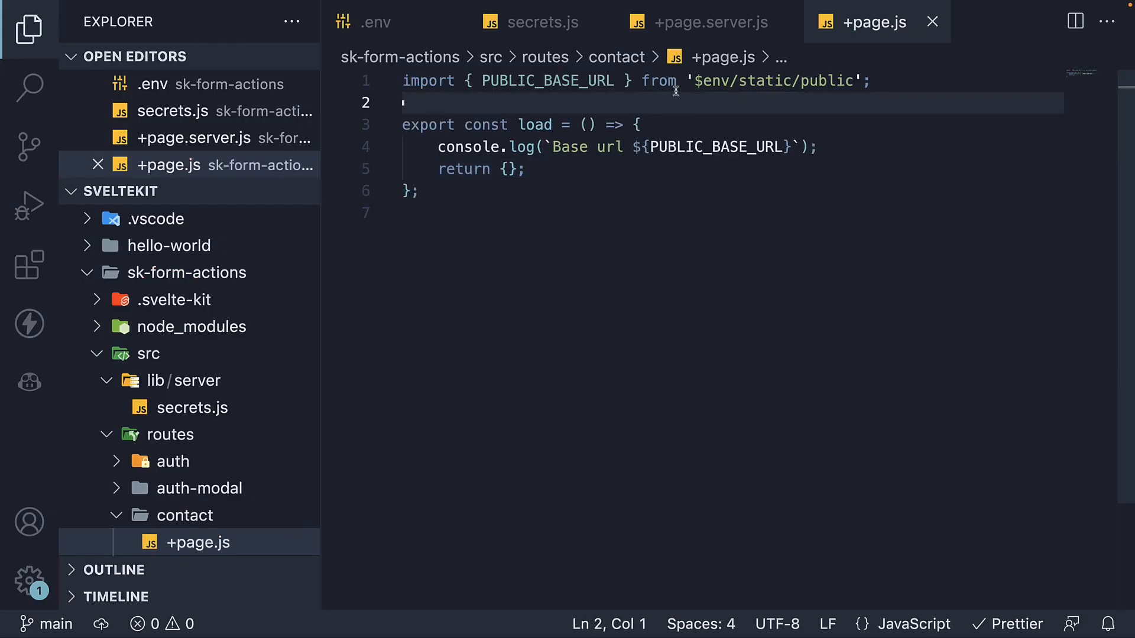
Step: In news/+page.server.js, add import { secretKey } from '$lib/server/secrets';
left_click(697, 21)
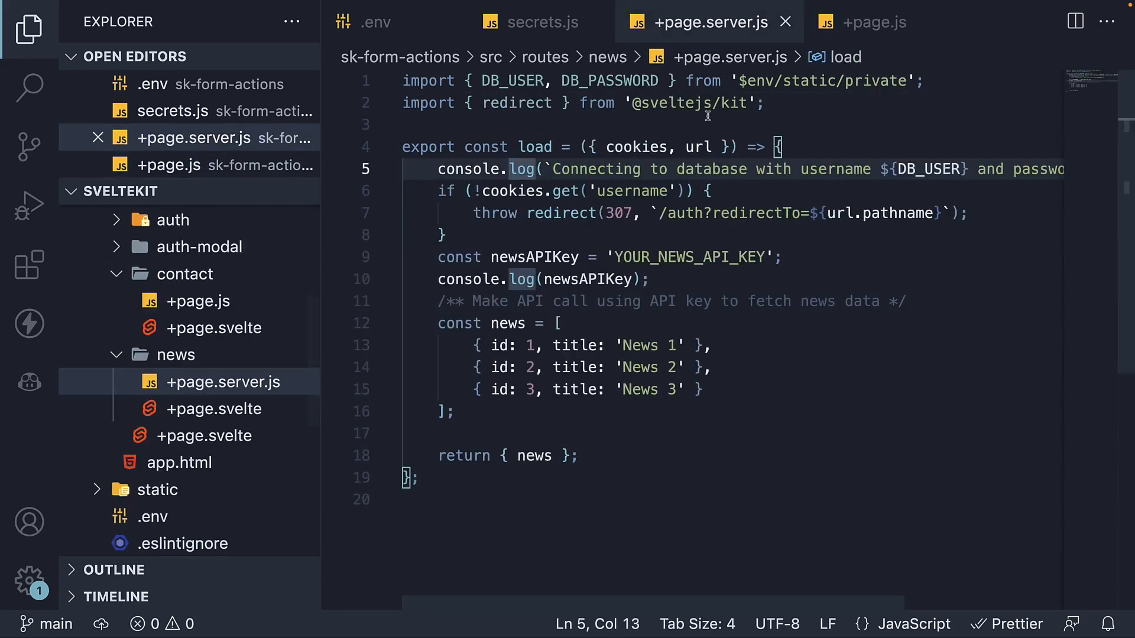
type("import { secretKey } from '$lib/server/secrets';")
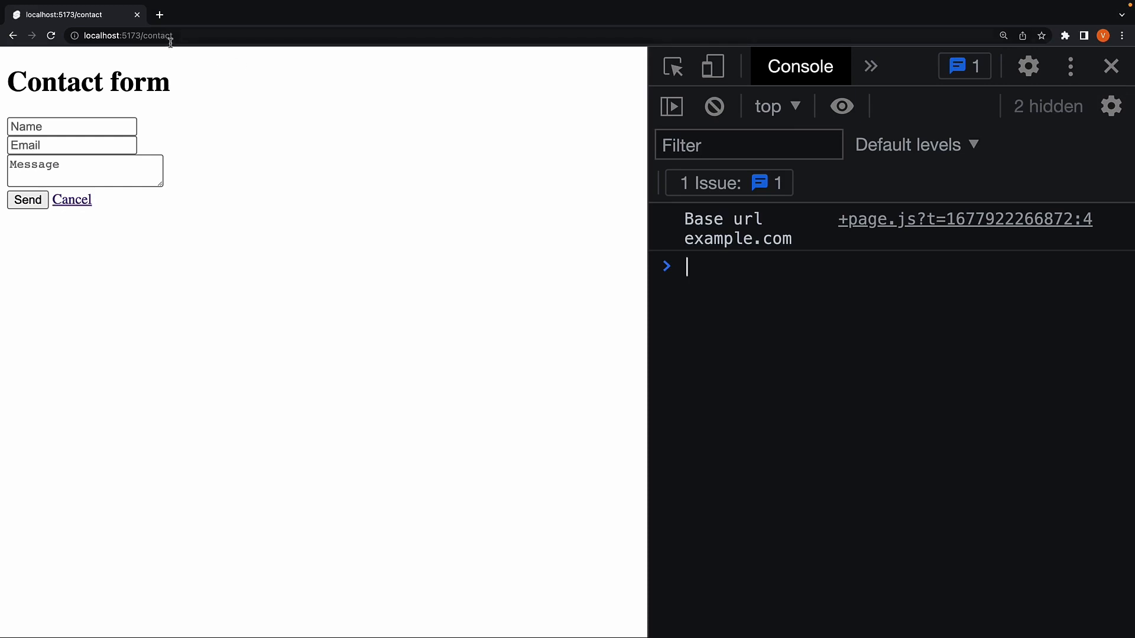
Step: Navigate the browser to the app's /news route
type("news")
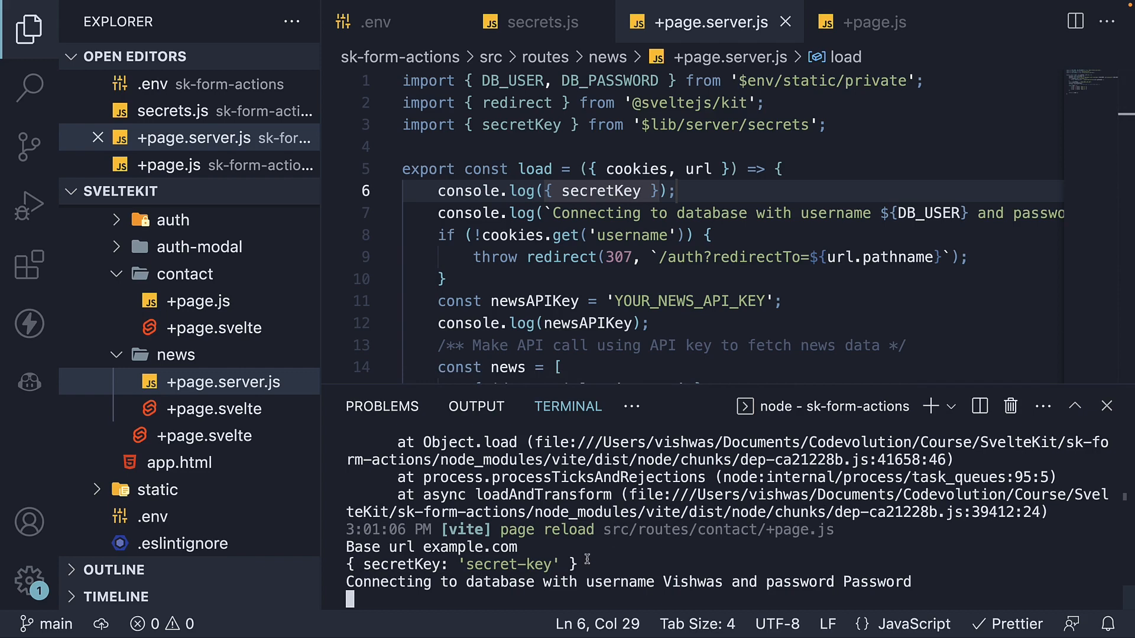
mouse_move(600, 551)
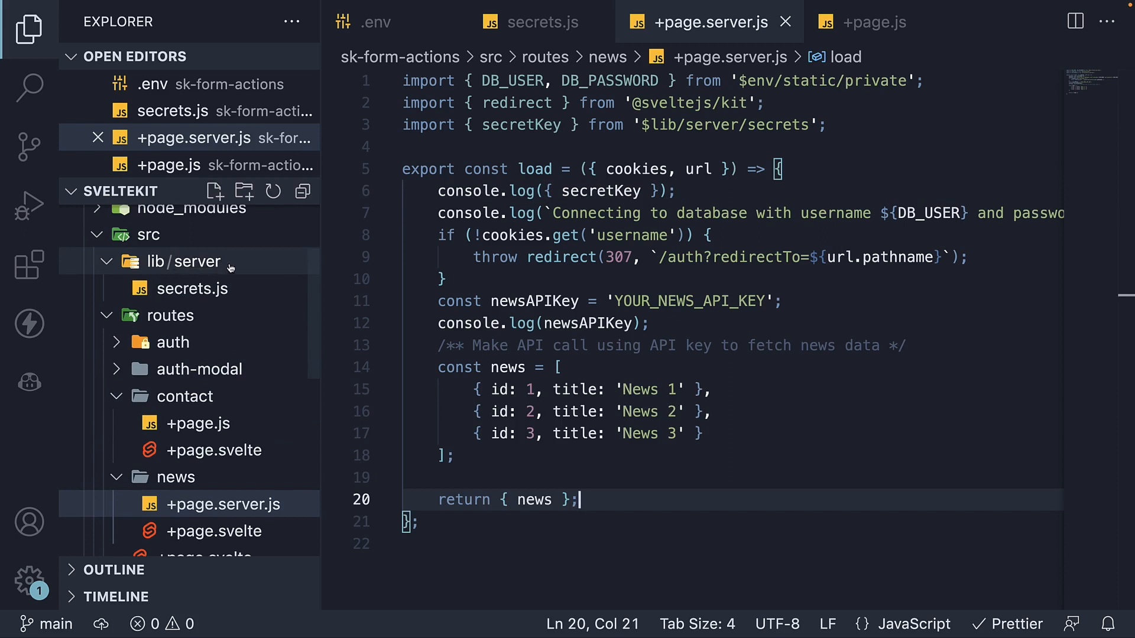
mouse_move(202, 261)
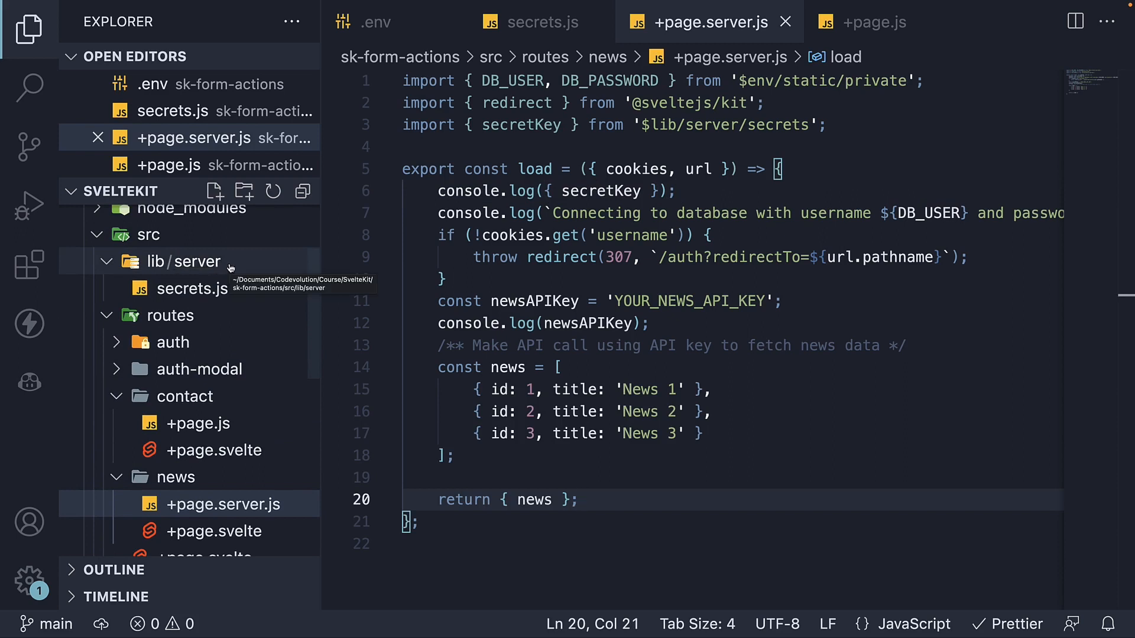
Step: Check the terminal shows secretKey, then start a new file under src
left_click(579, 499)
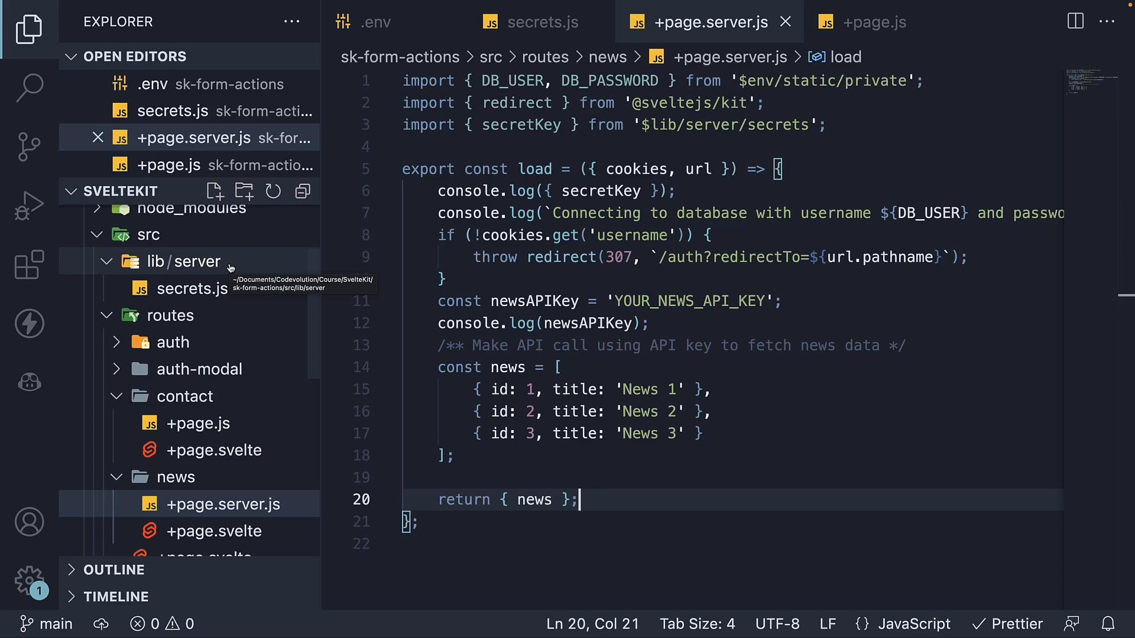
left_click(146, 234)
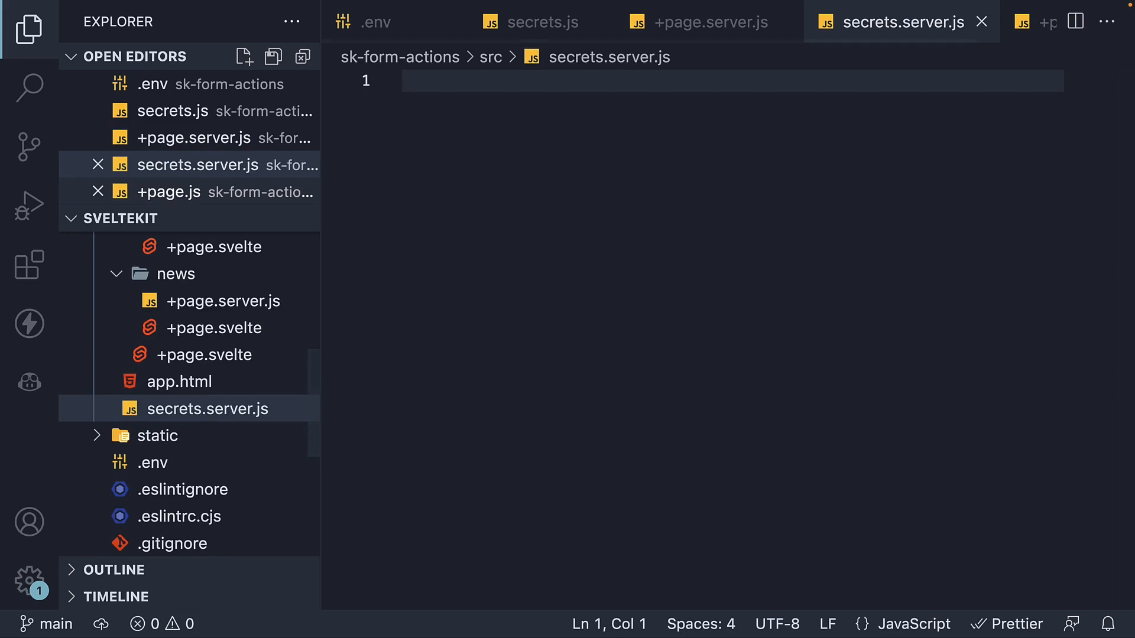
mouse_move(169, 191)
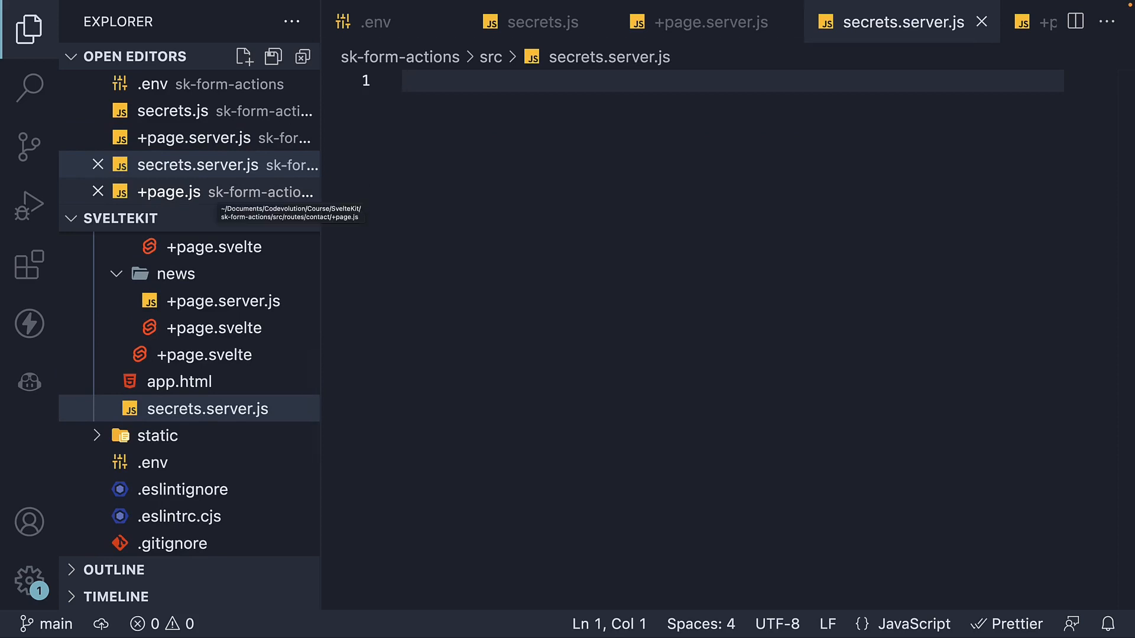
Step: Close the empty secrets.server.js tab to return to secrets.js
left_click(539, 21)
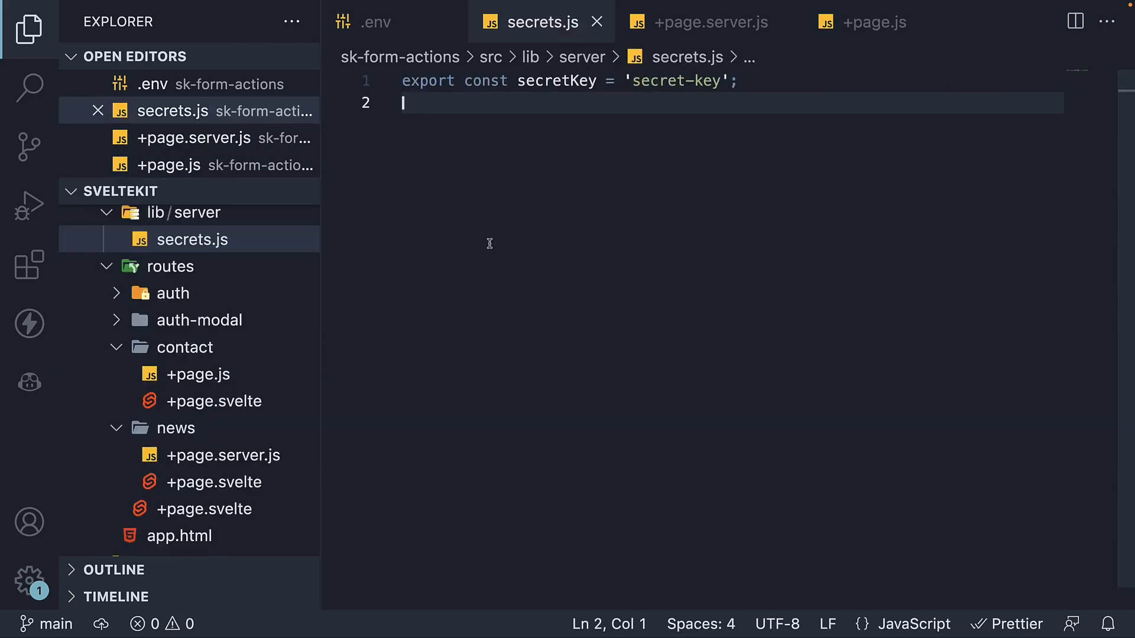